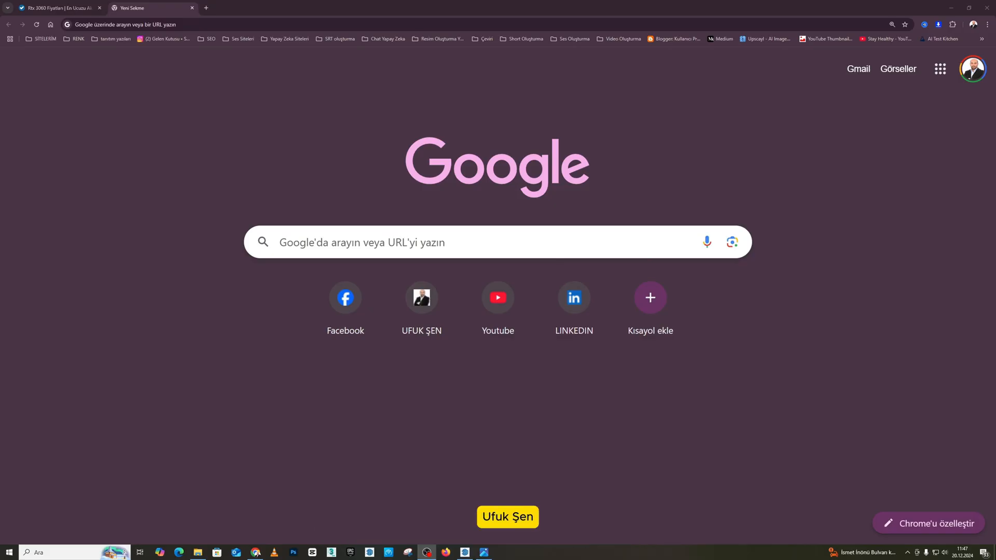
# - Rerun the 'twinmotion download' Google search and open the official Download Twinmotion result
pyautogui.click(445, 242)
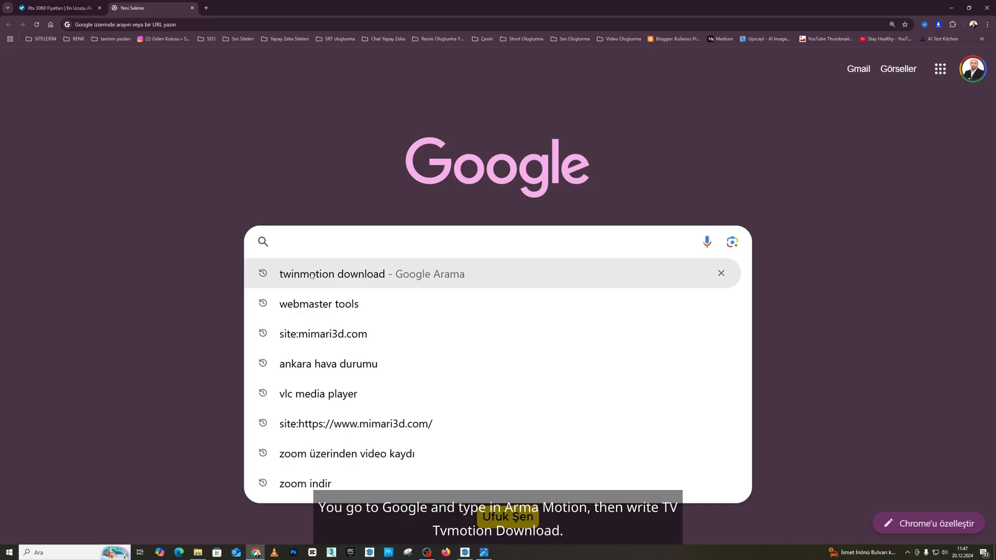
pyautogui.click(333, 274)
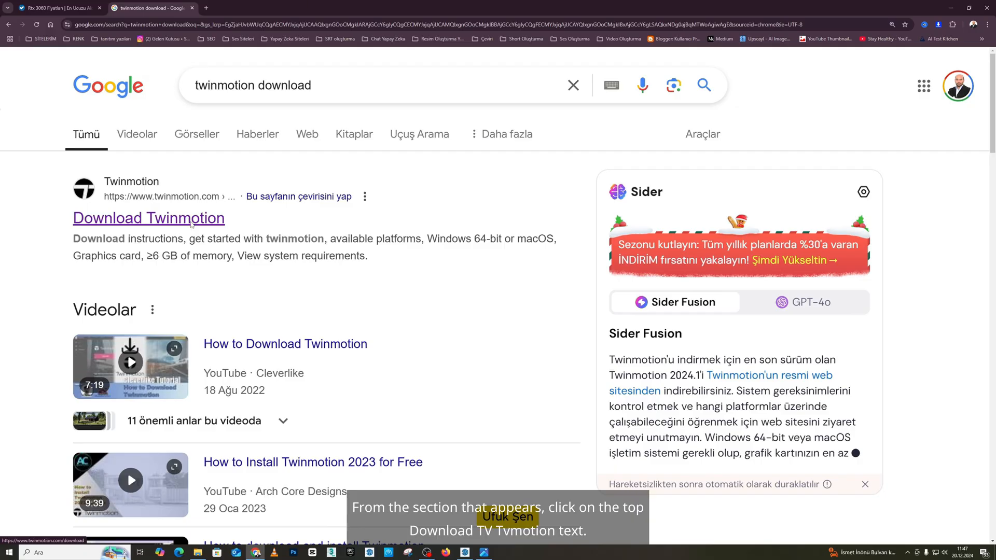
pyautogui.click(148, 217)
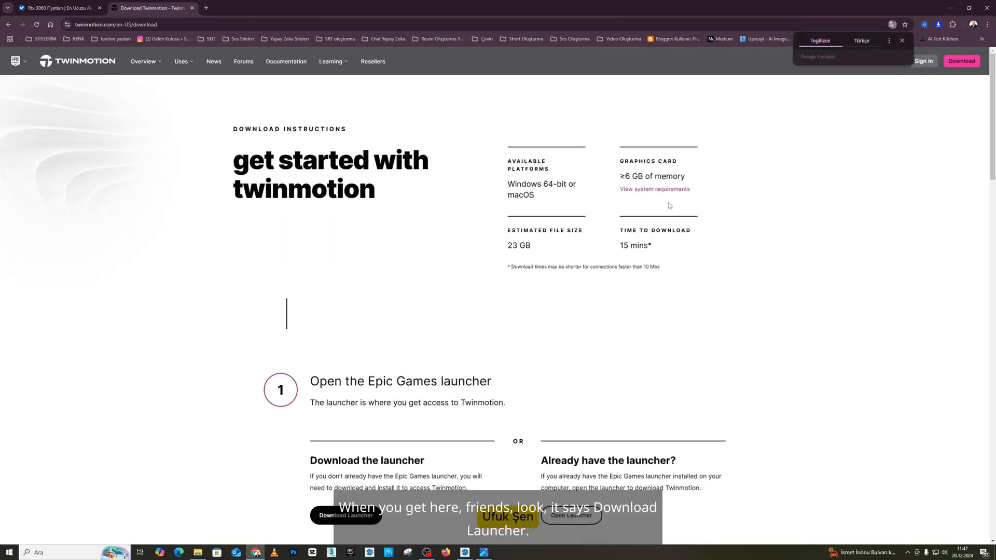
# - Translate the Twinmotion download instructions page into Türkçe and read through it
pyautogui.scroll(-3)
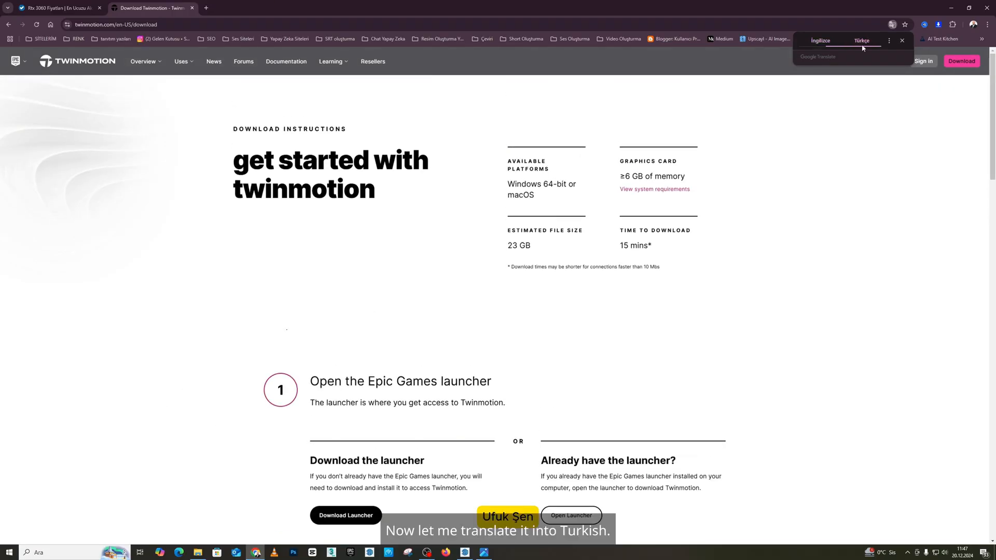
pyautogui.click(861, 41)
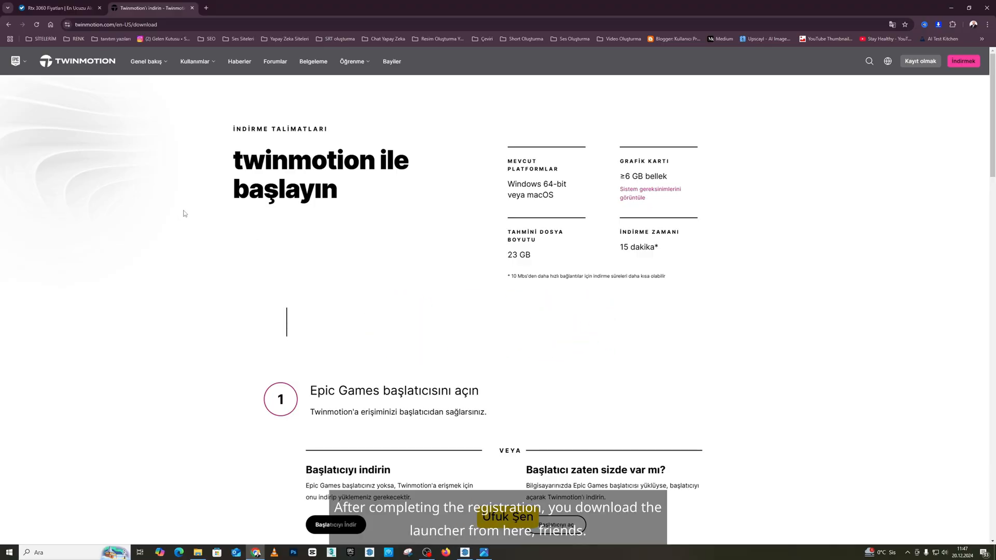
pyautogui.scroll(-3)
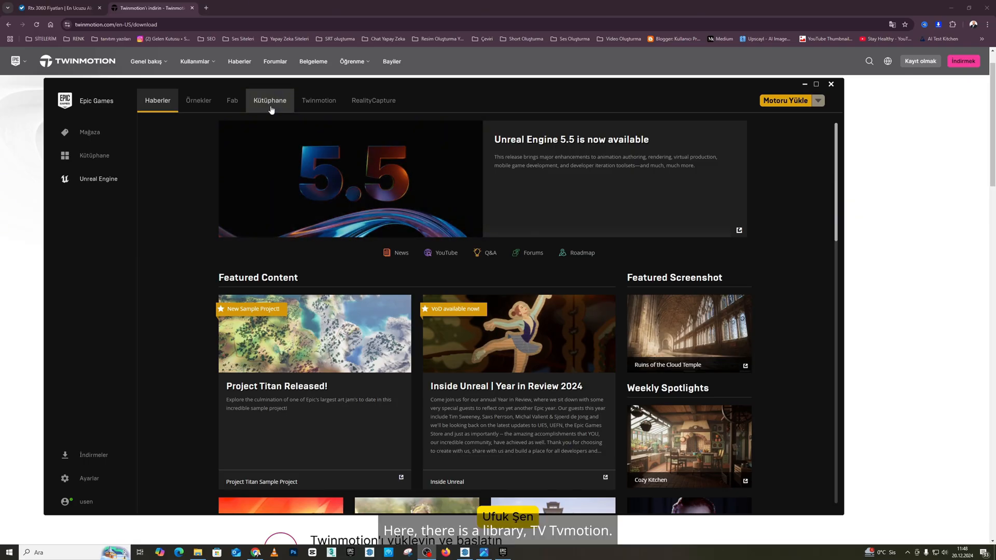
# - Show the launcher's Twinmotion page (after a glance at RealityCapture) and choose version 2024.1.2
pyautogui.click(319, 100)
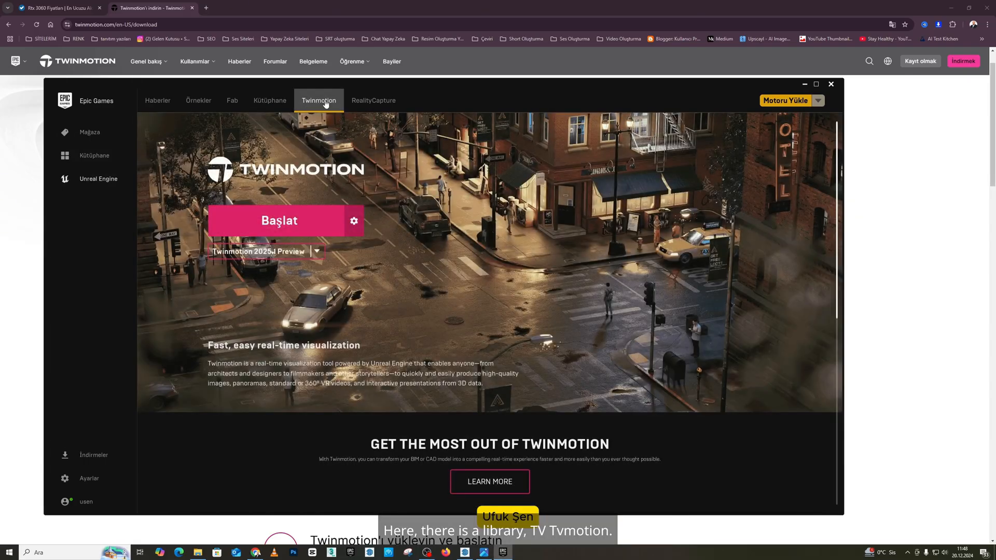
pyautogui.click(374, 101)
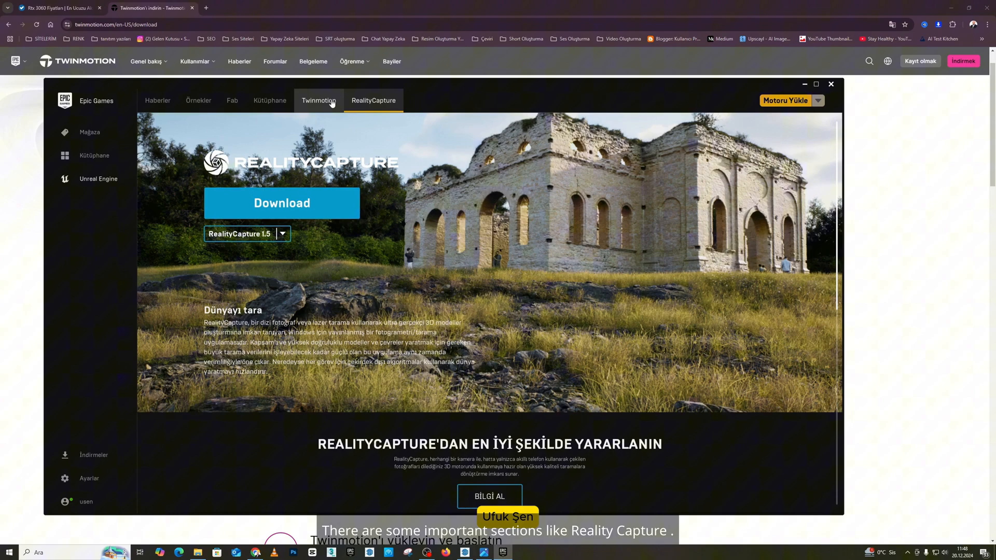
pyautogui.click(319, 100)
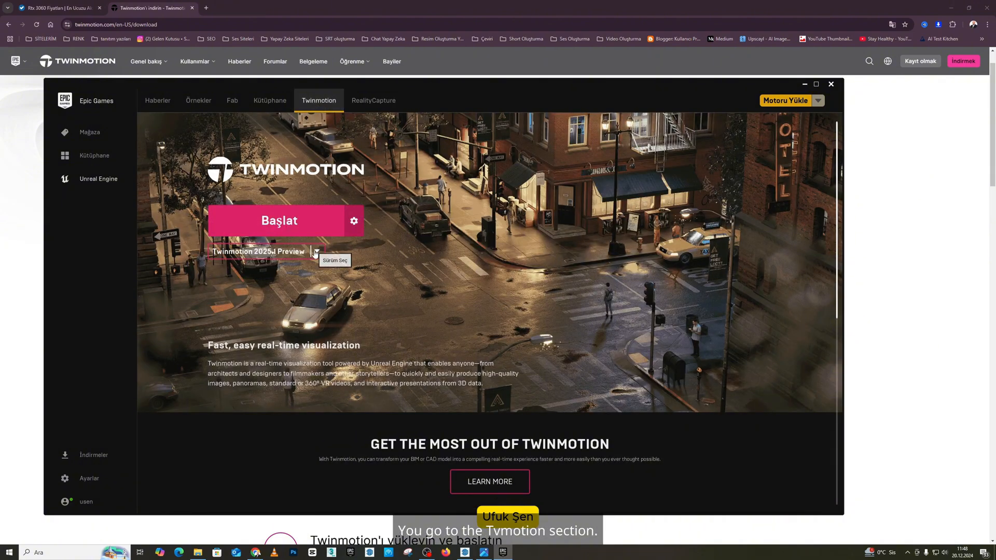
pyautogui.click(316, 251)
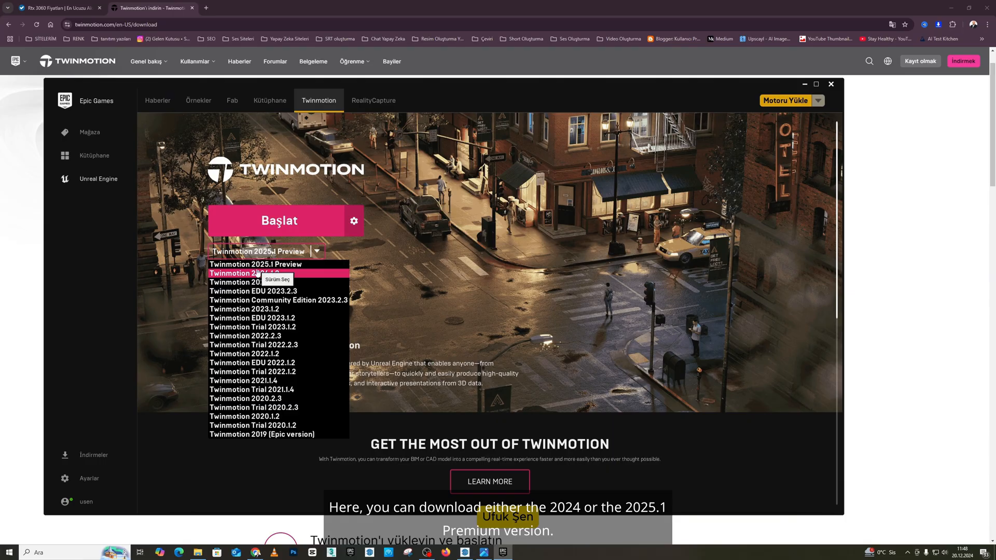
pyautogui.moveTo(257, 264)
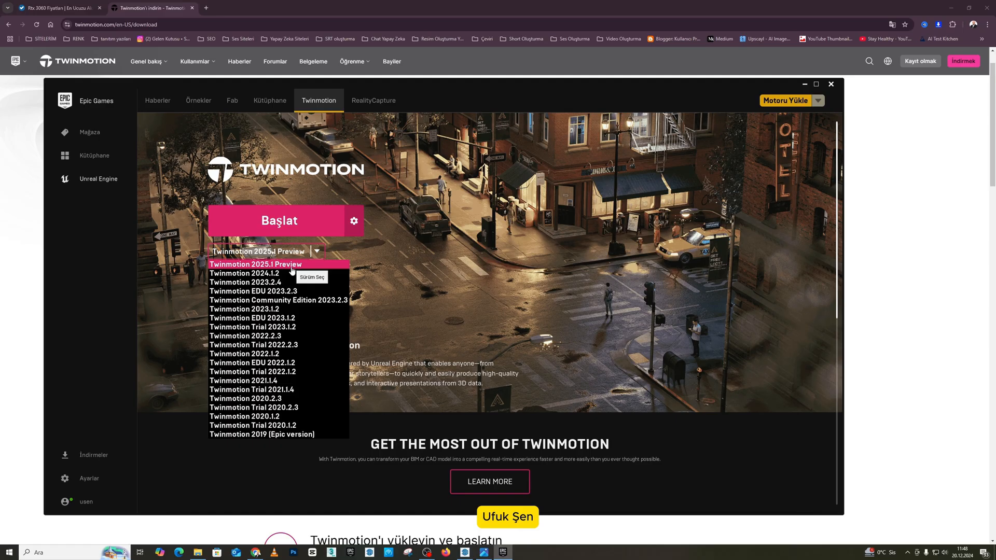
pyautogui.click(245, 273)
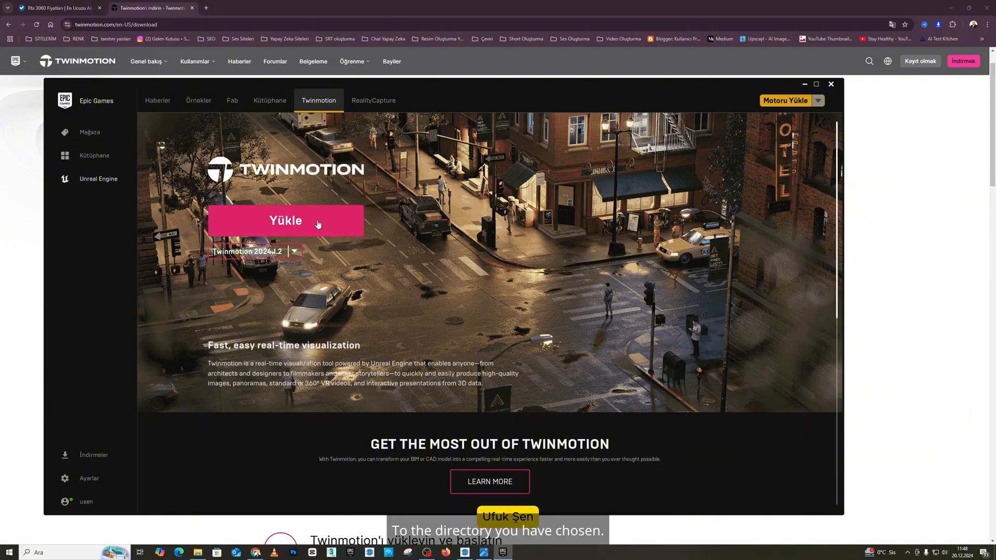
# - Cancel the 2024.1.2 install location, select Twinmotion 2025.1 Preview, and return to the download page
pyautogui.click(285, 220)
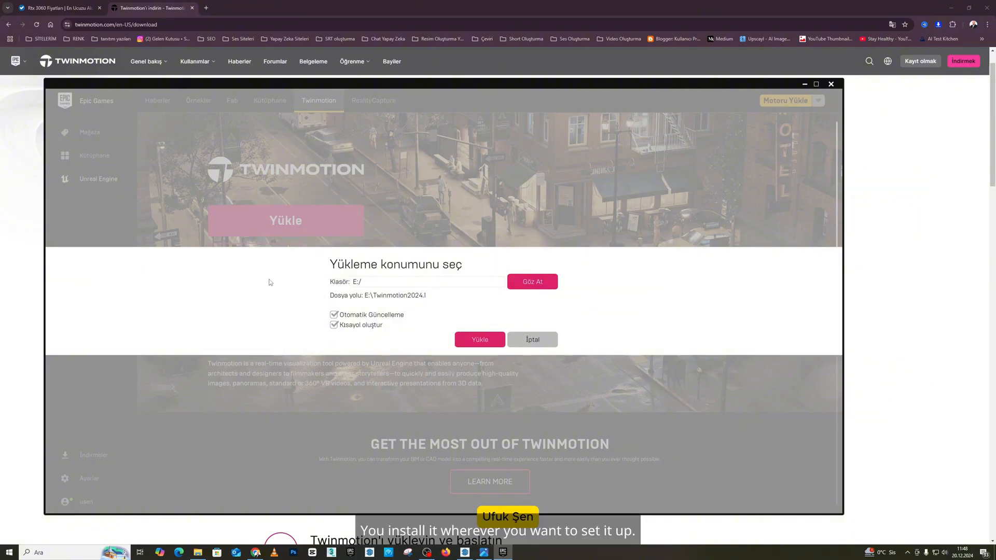
pyautogui.click(296, 251)
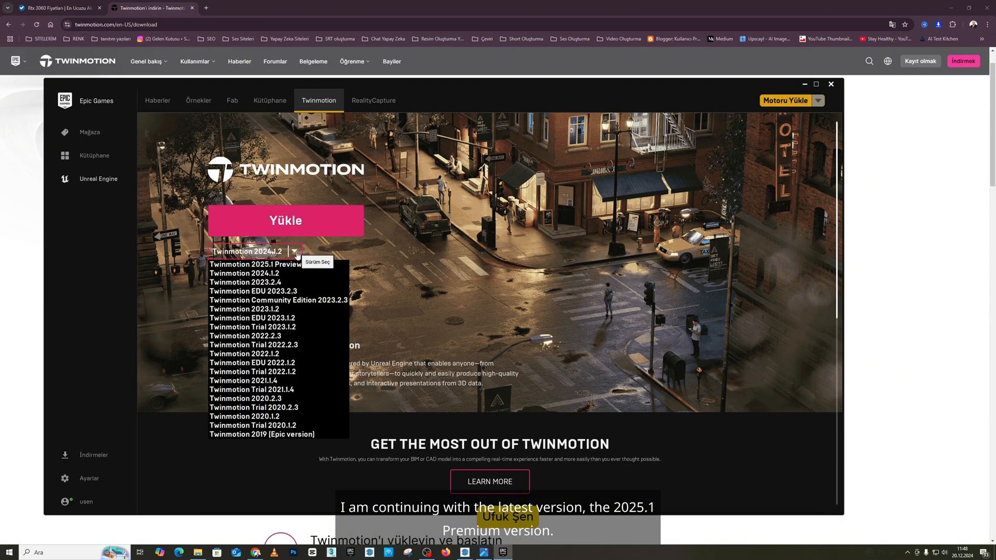
pyautogui.click(256, 263)
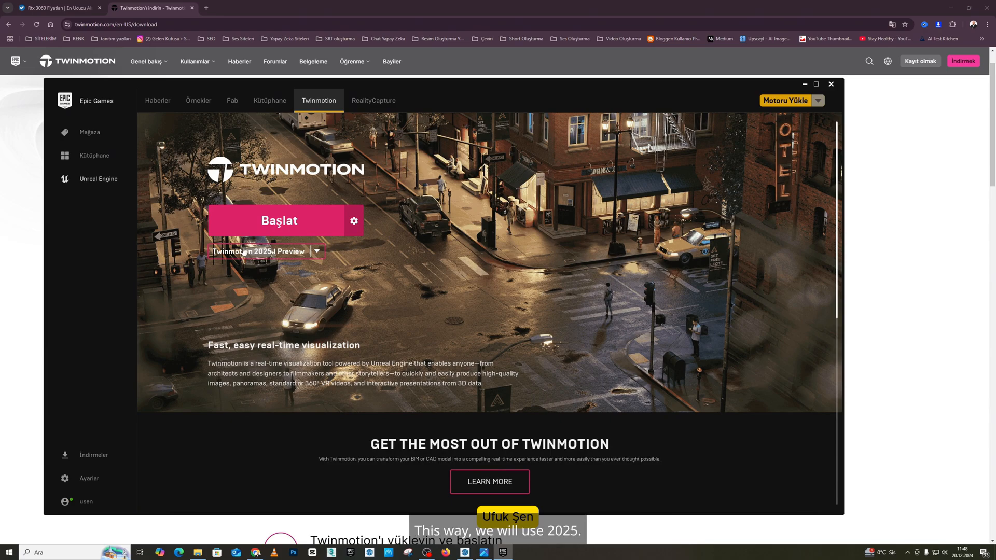
pyautogui.click(831, 84)
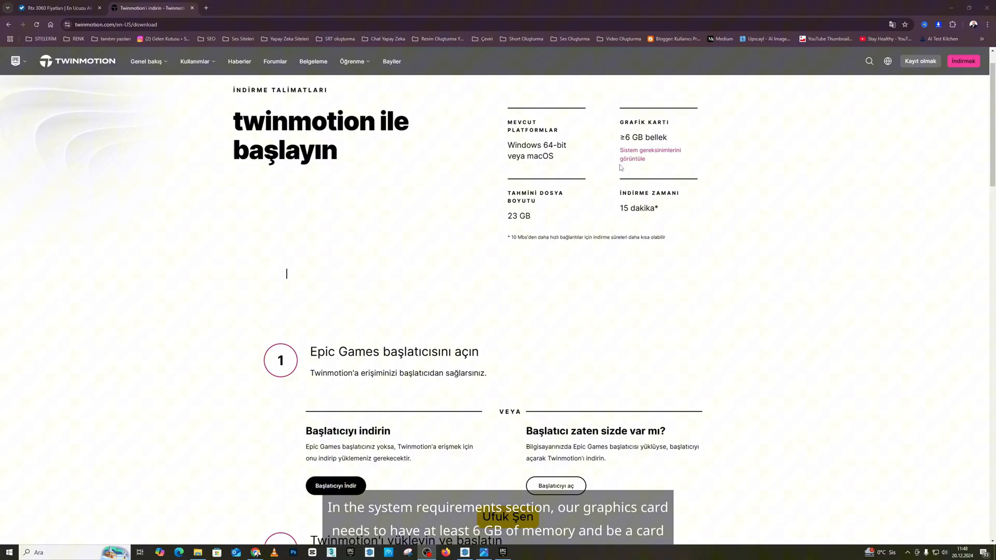
pyautogui.moveTo(661, 182)
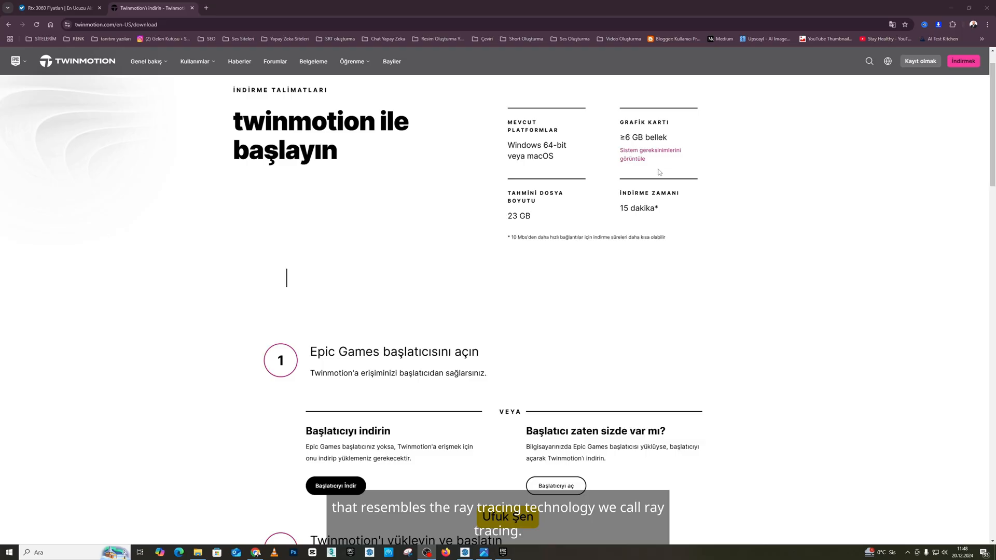
pyautogui.moveTo(667, 177)
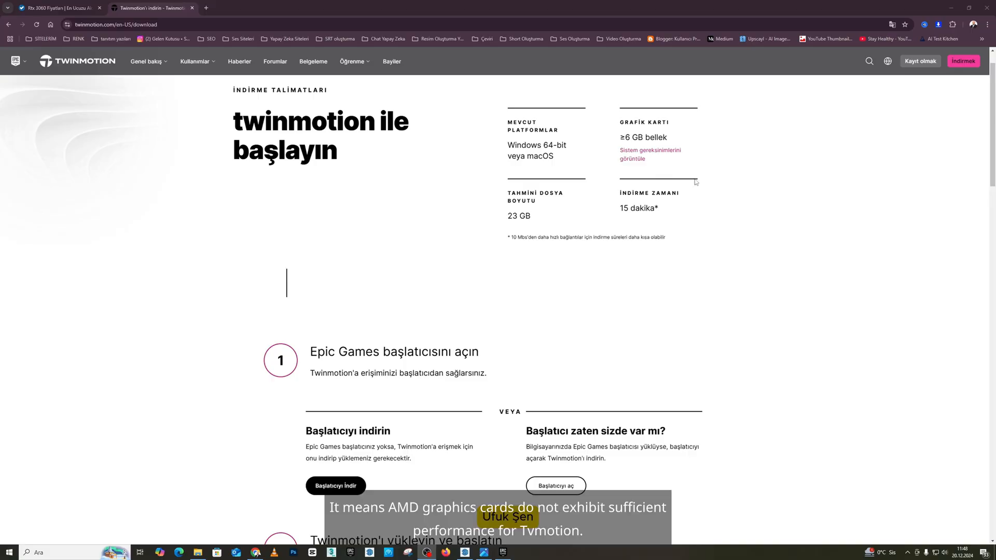
pyautogui.moveTo(699, 200)
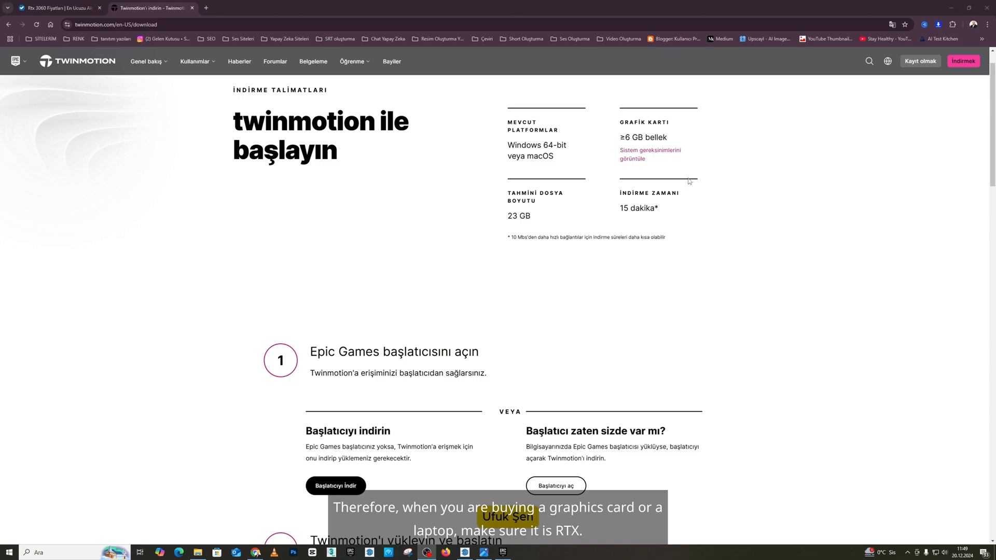
# - Switch to the Akakçe 'Rtx 3060 Fiyatları' browser tab after reading the requirements
pyautogui.click(57, 7)
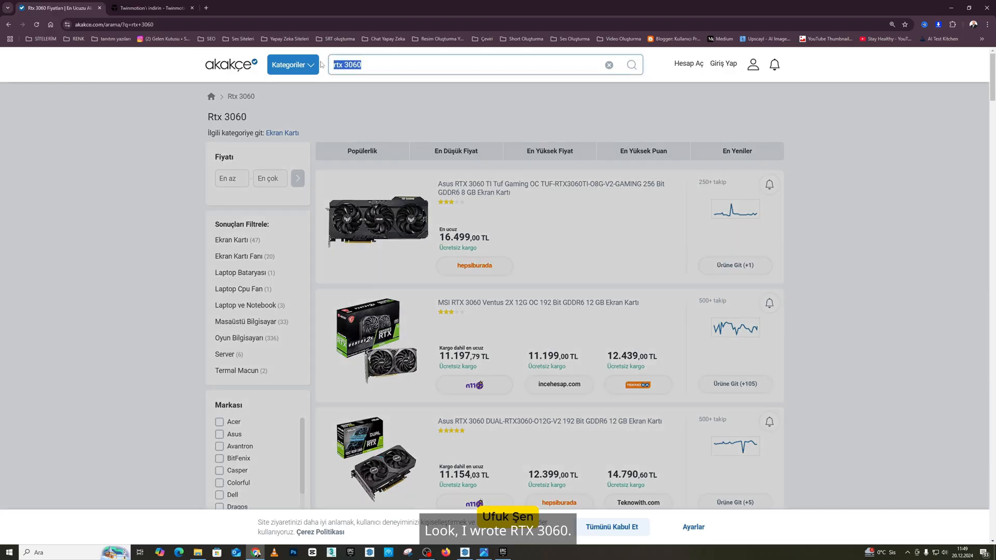
# - Scroll the Akakçe RTX 3060 results to compare card models and seller prices
pyautogui.scroll(-3)
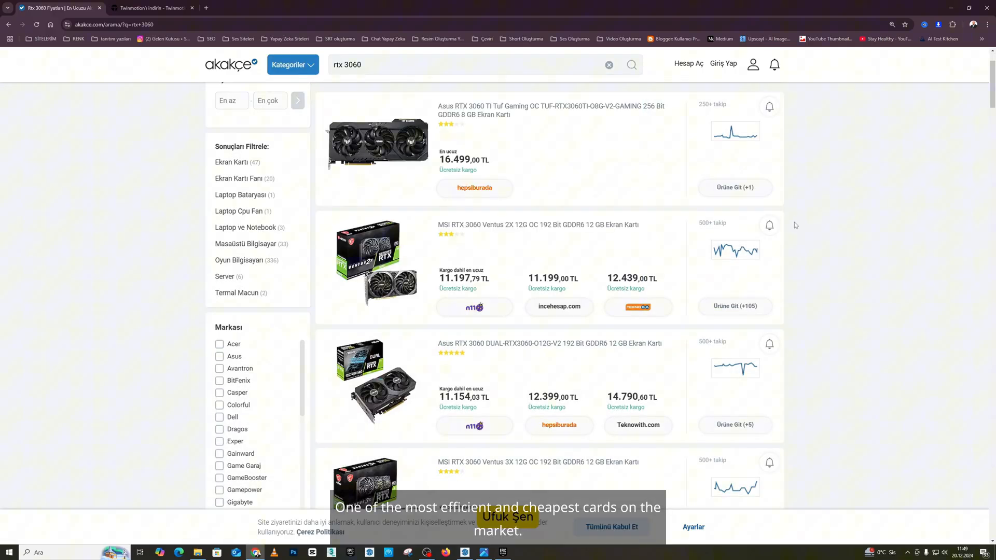
pyautogui.scroll(-3)
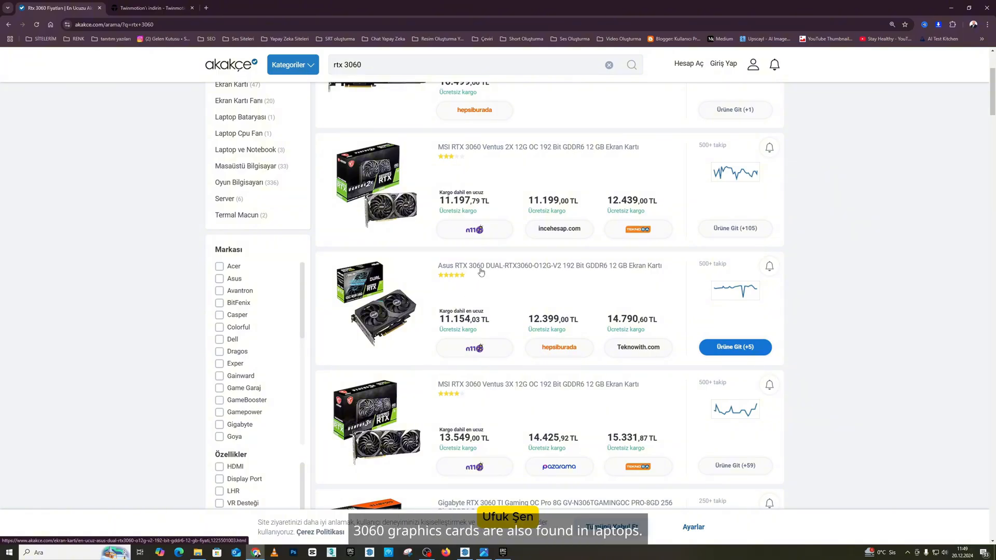
pyautogui.moveTo(806, 258)
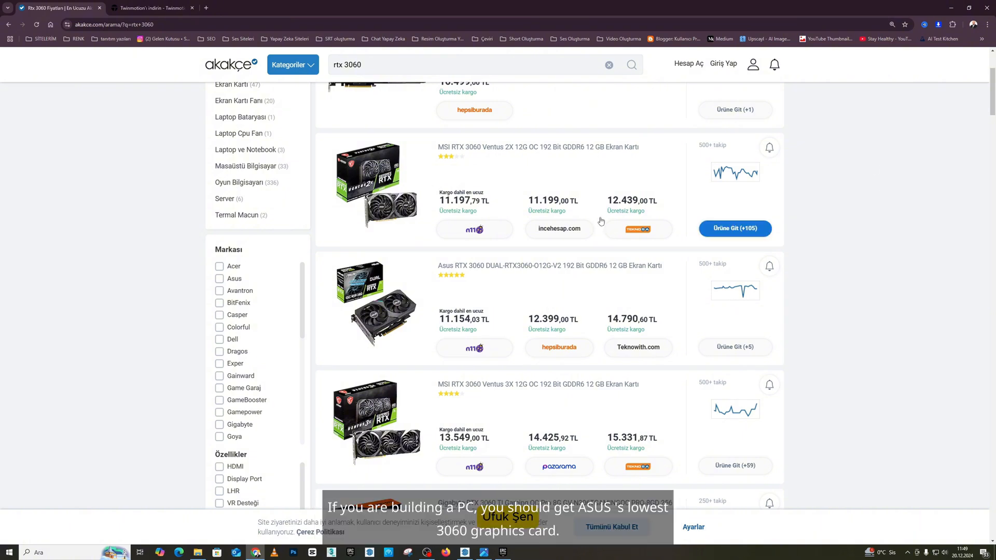
pyautogui.moveTo(474, 269)
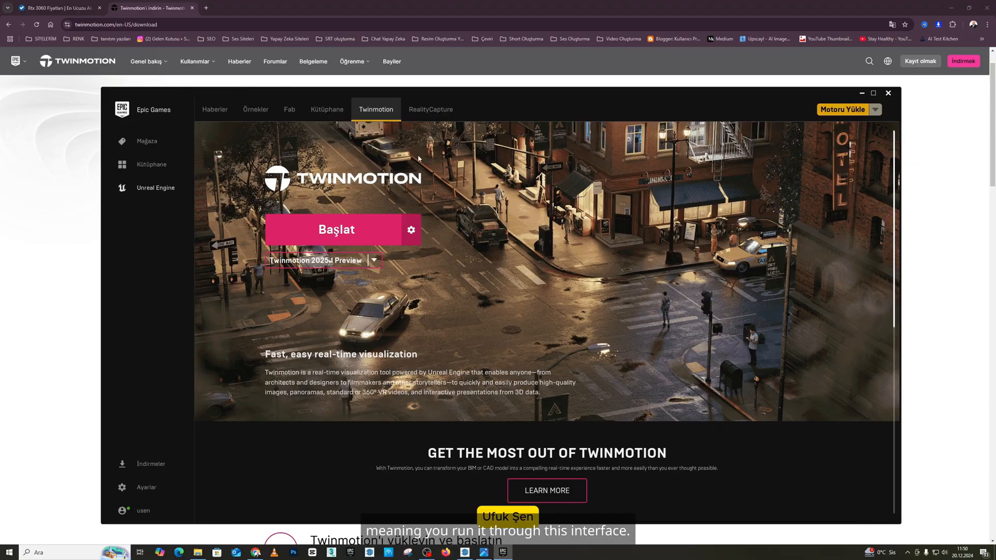
# - Visit the Unreal Engine Örnekler, Haberler and Kütüphane sections, then return to Twinmotion
pyautogui.click(255, 109)
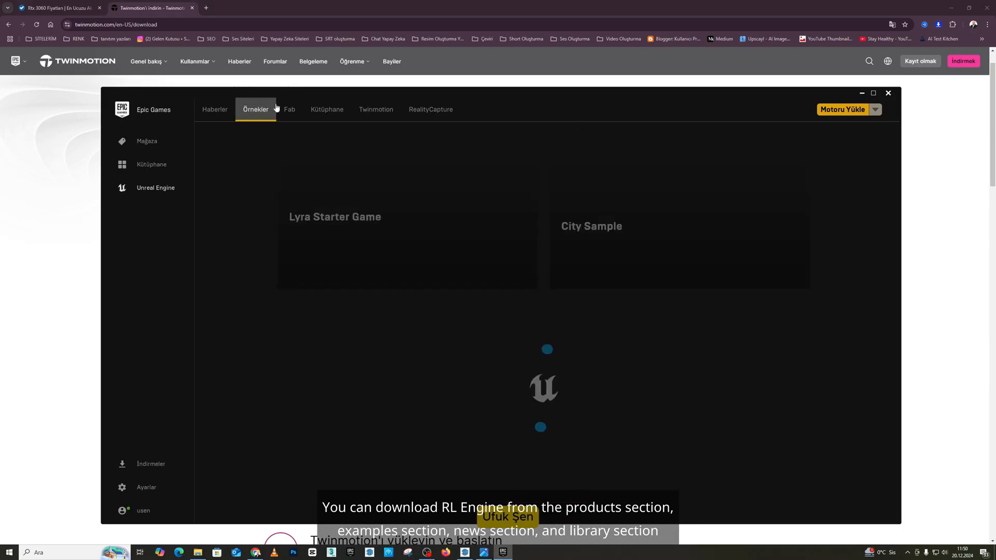
pyautogui.click(215, 109)
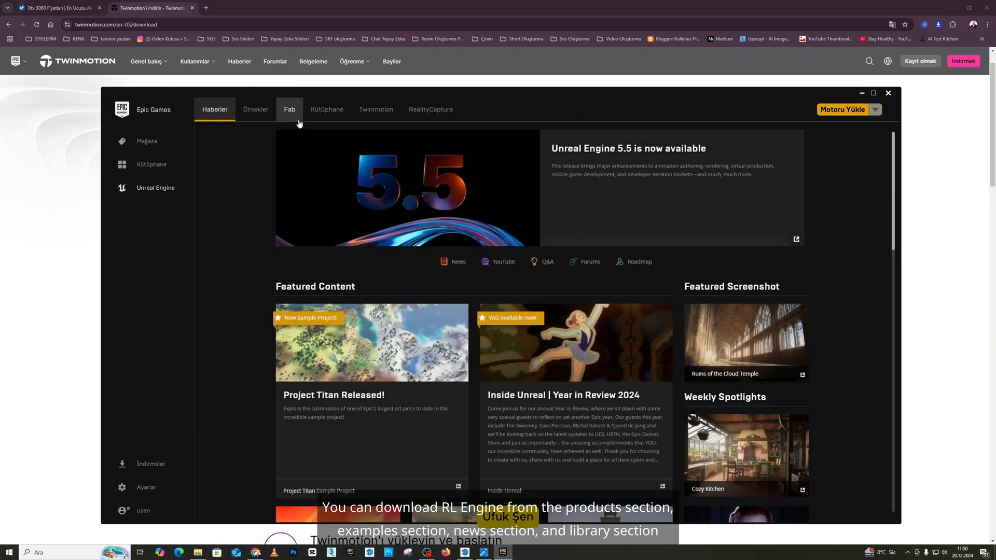
pyautogui.click(327, 109)
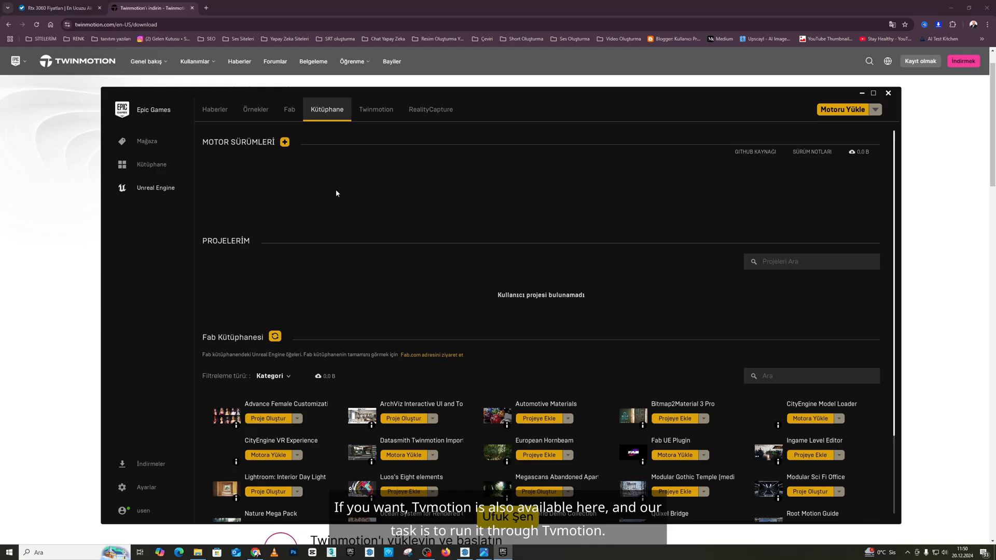
pyautogui.click(376, 109)
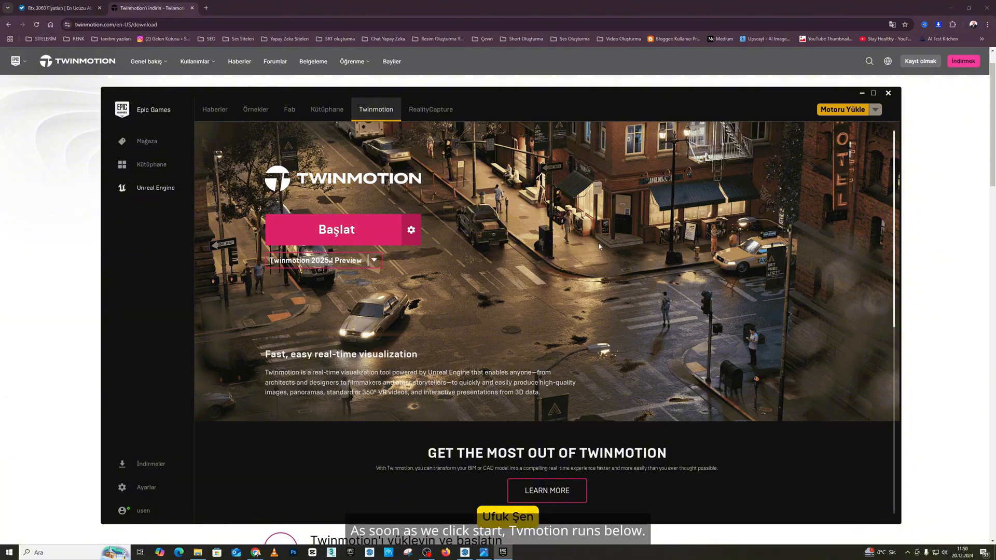
# - Open the Twinmotion plugins download page from the DOWNLOAD THE PLUGINS link
pyautogui.scroll(-3)
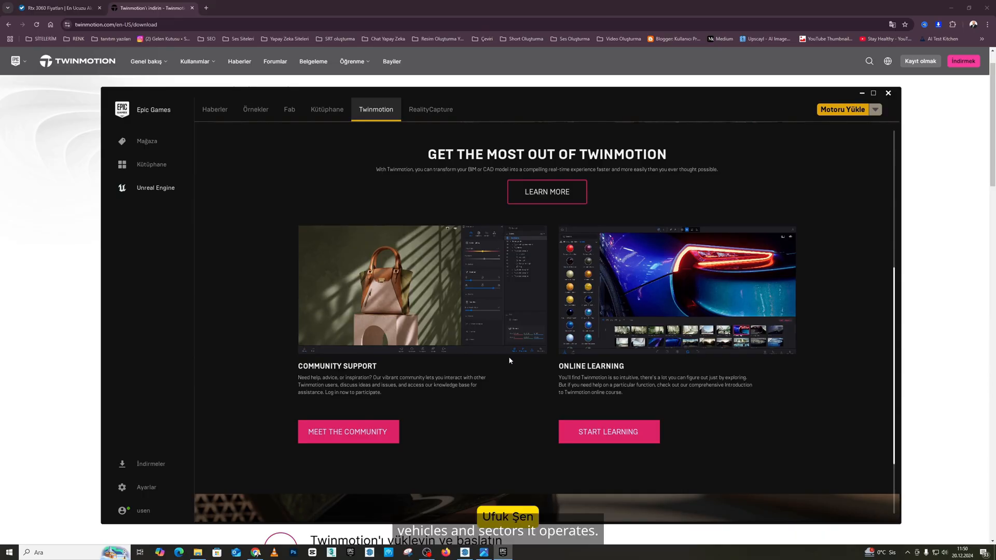
pyautogui.scroll(-3)
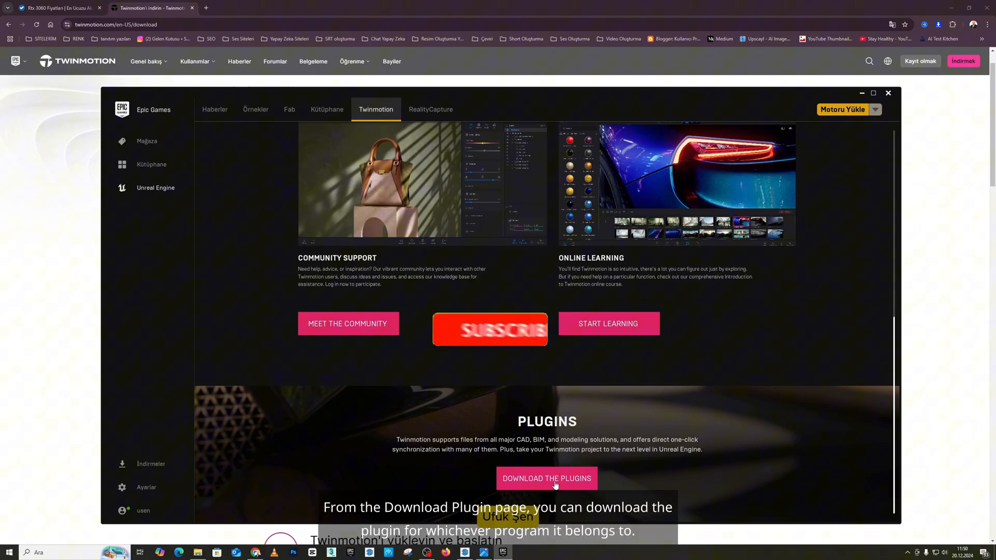
pyautogui.click(547, 478)
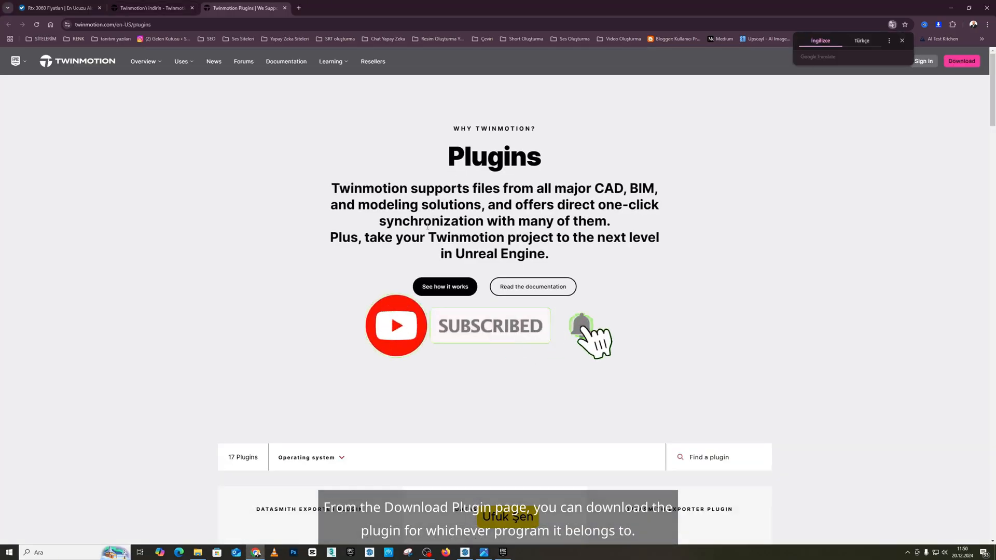
pyautogui.scroll(-3)
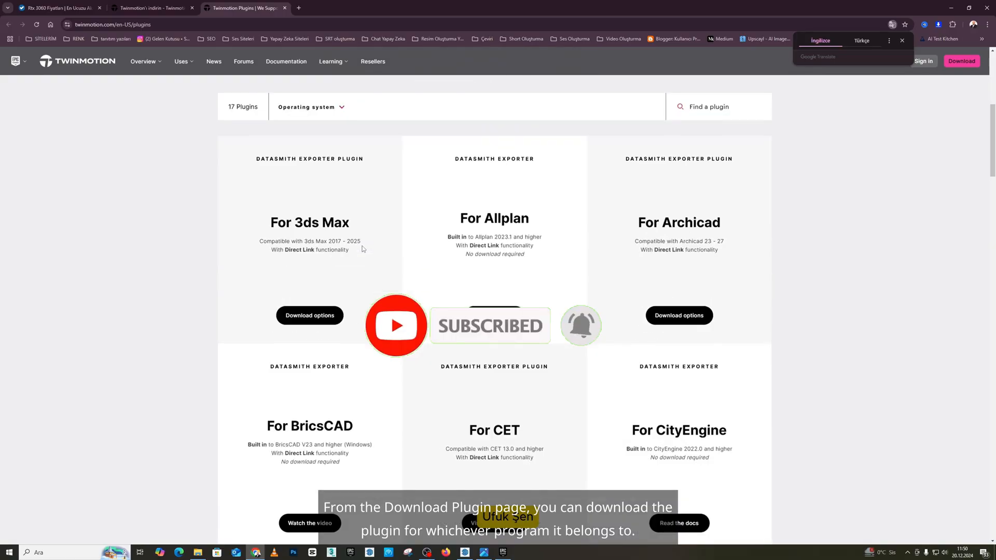
pyautogui.scroll(-3)
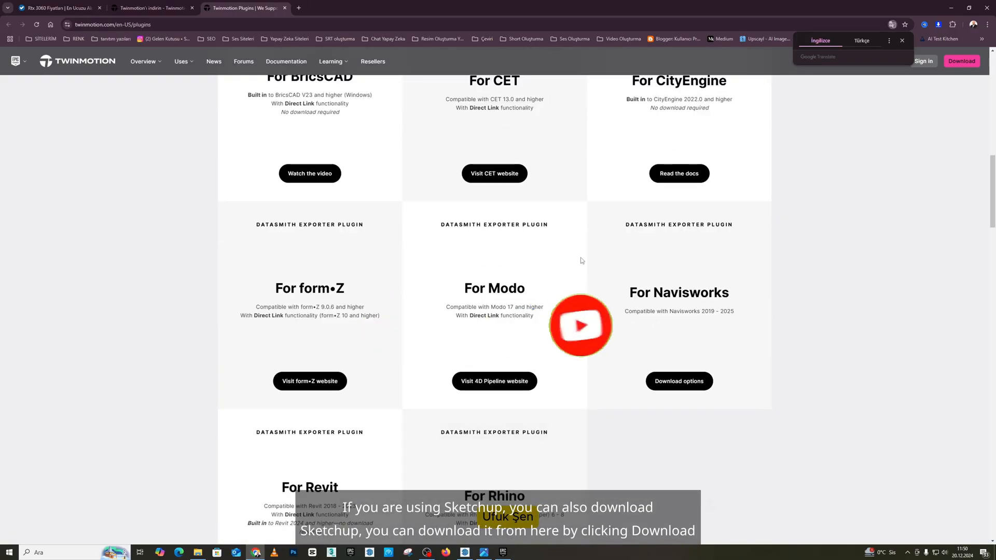
pyautogui.scroll(-3)
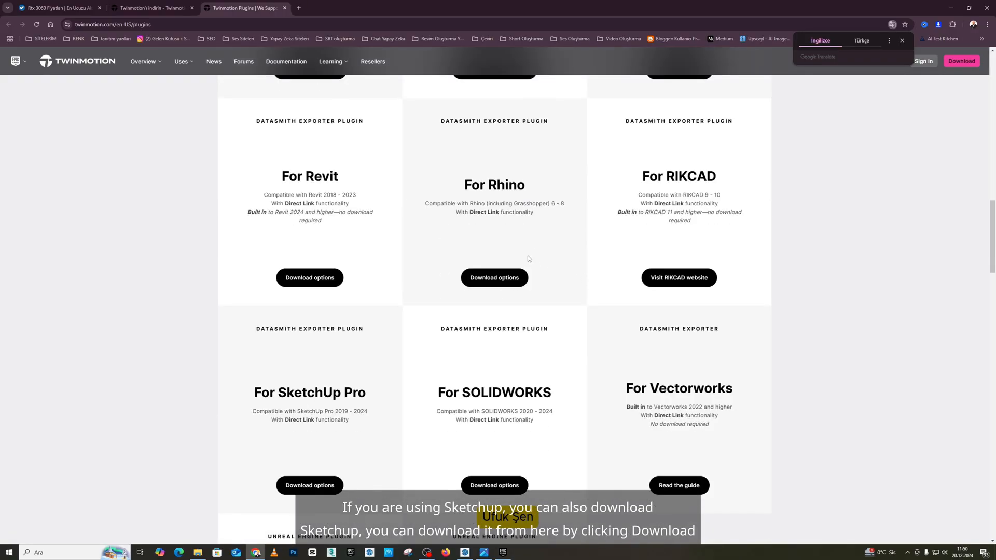
pyautogui.scroll(-3)
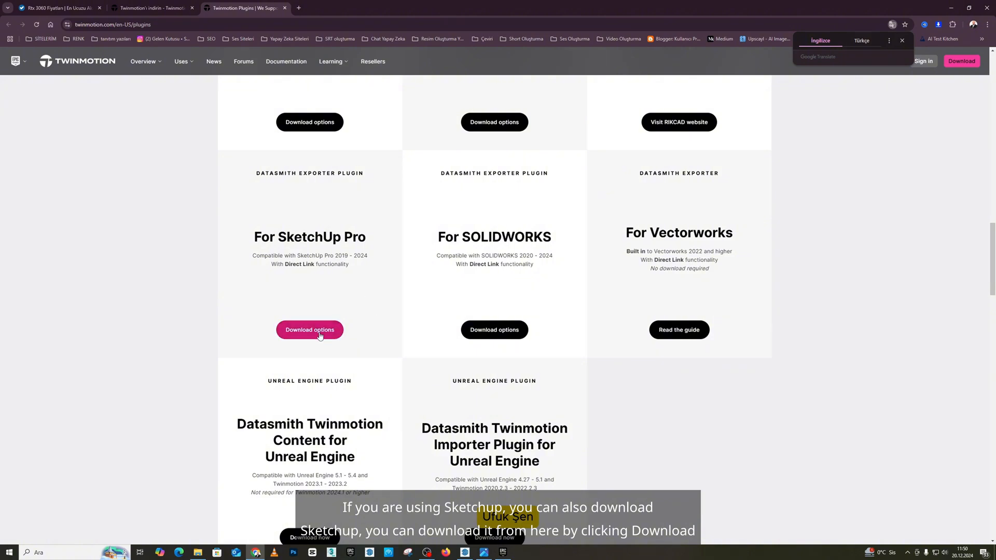
pyautogui.scroll(-3)
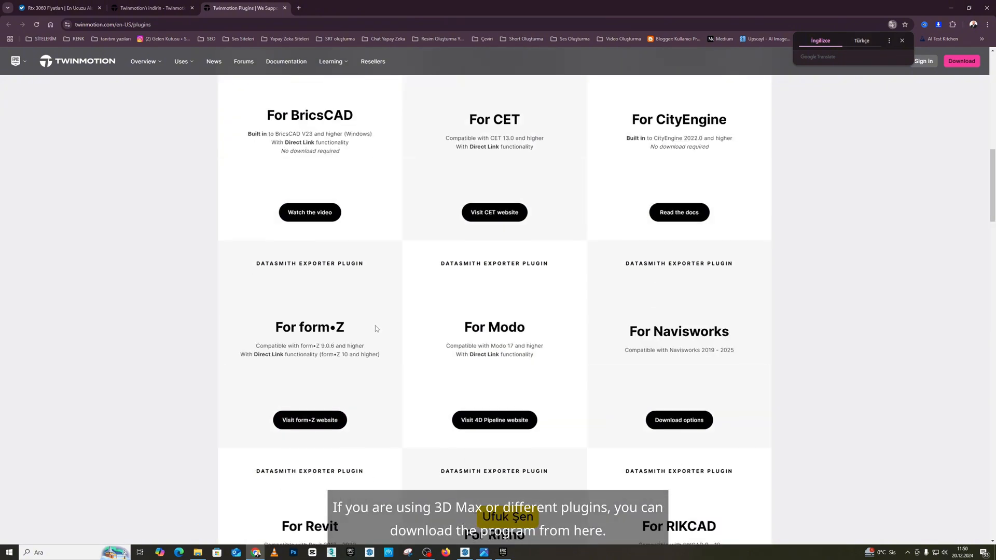